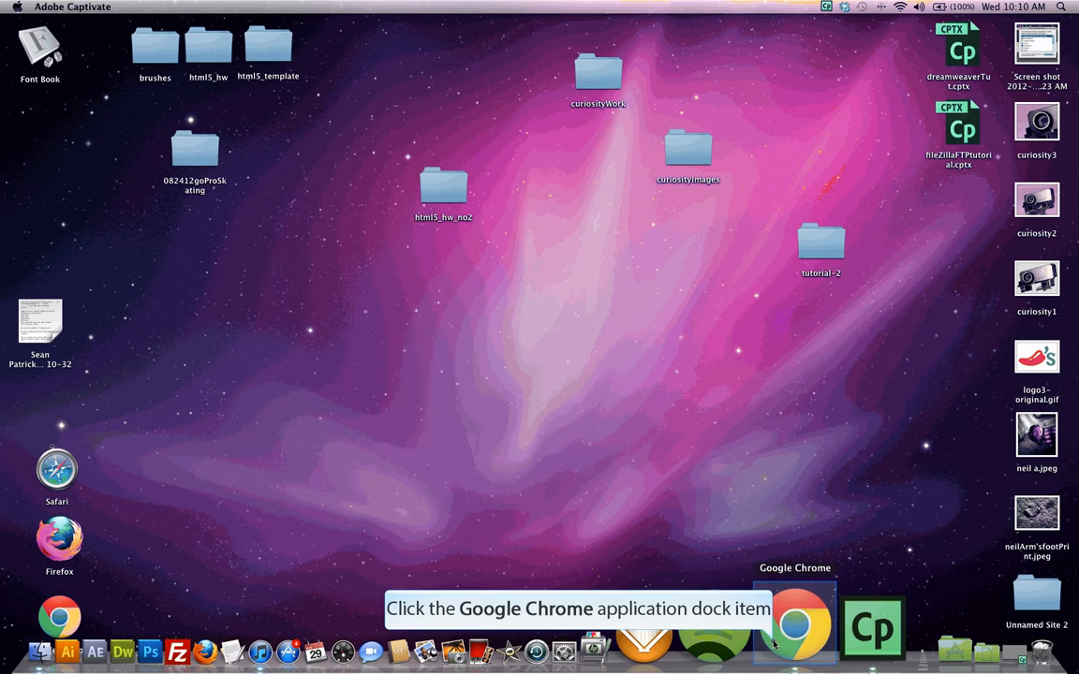
Launch Chrome and go from bluehost.com to the account's Control Panel Login
left_click(794, 625)
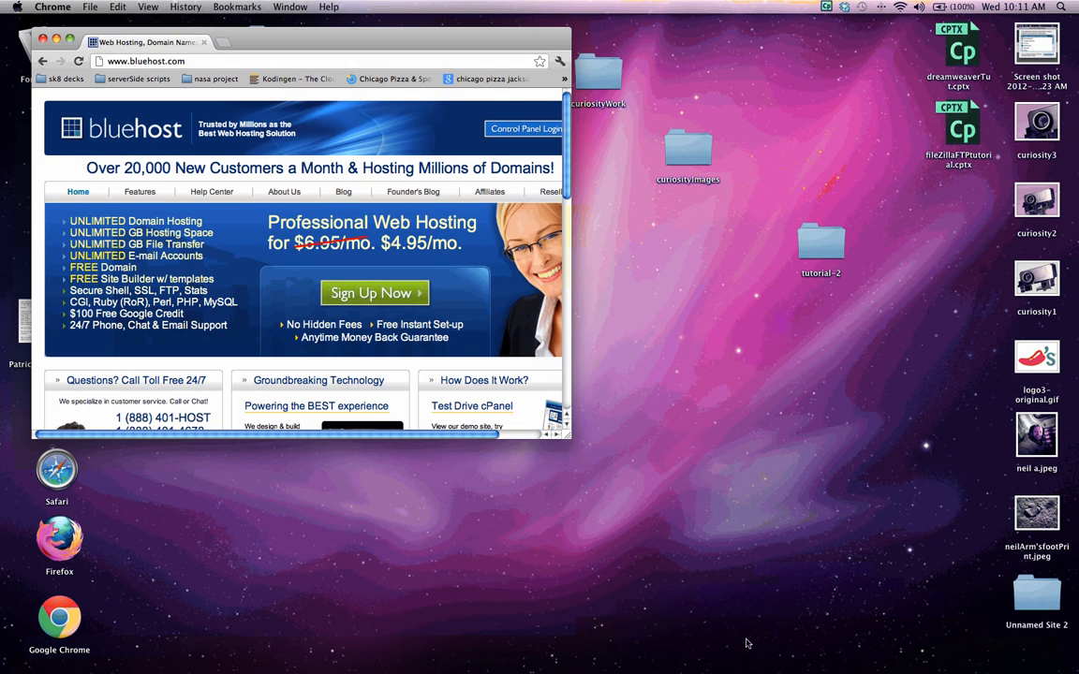
mouse_move(873, 552)
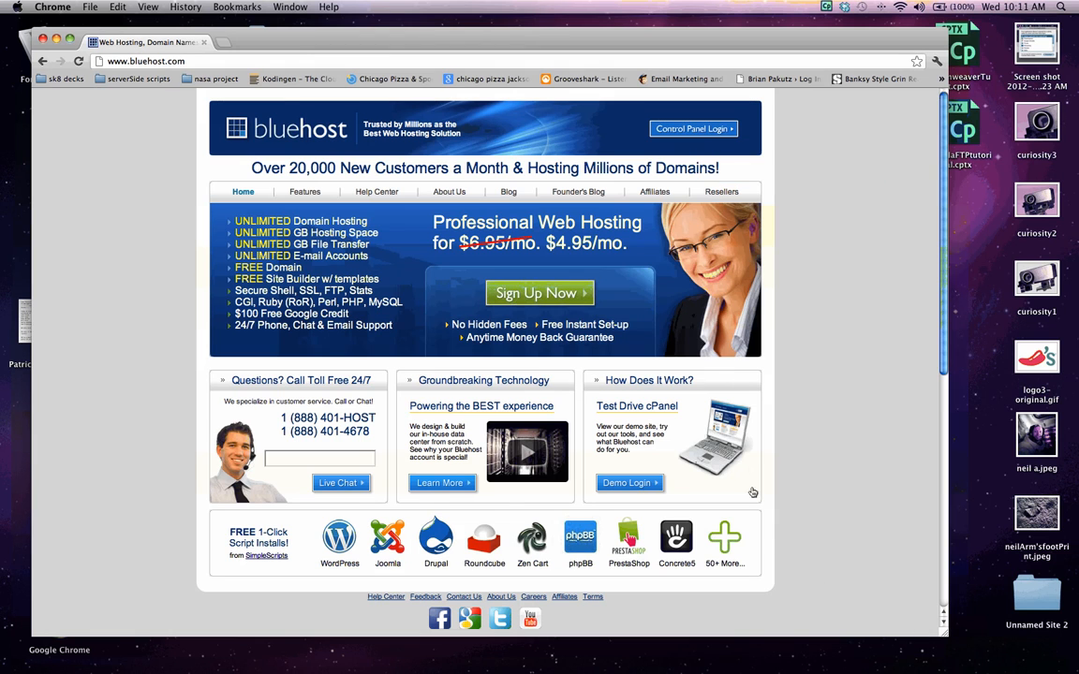
left_click(693, 128)
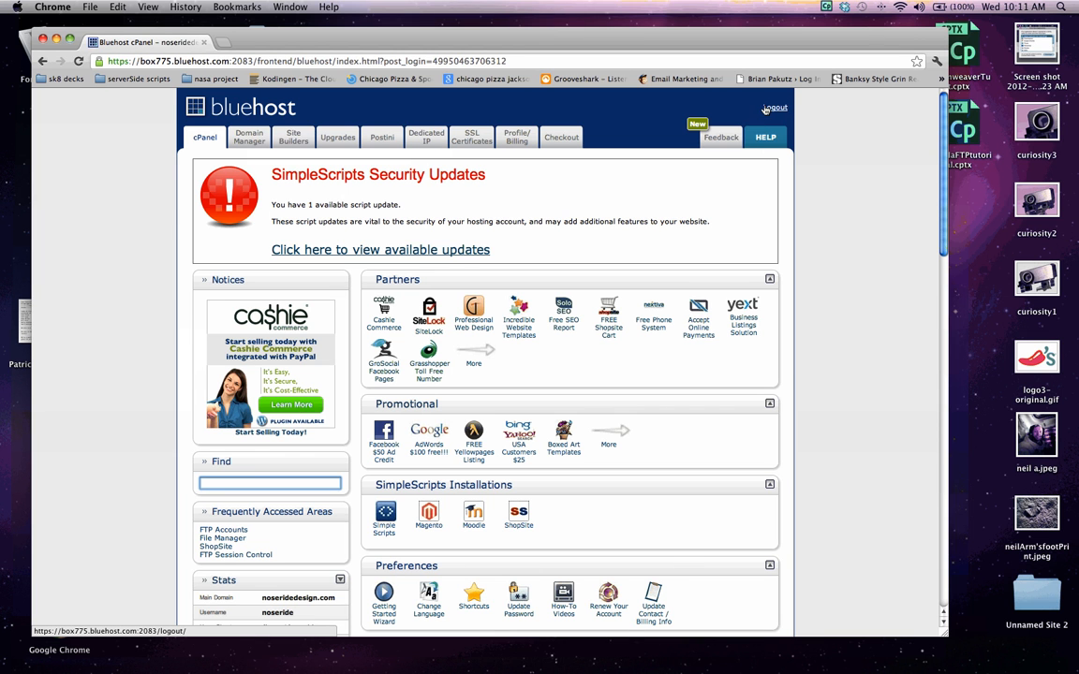
Log out of cPanel, then log back in with the domain and password
left_click(775, 108)
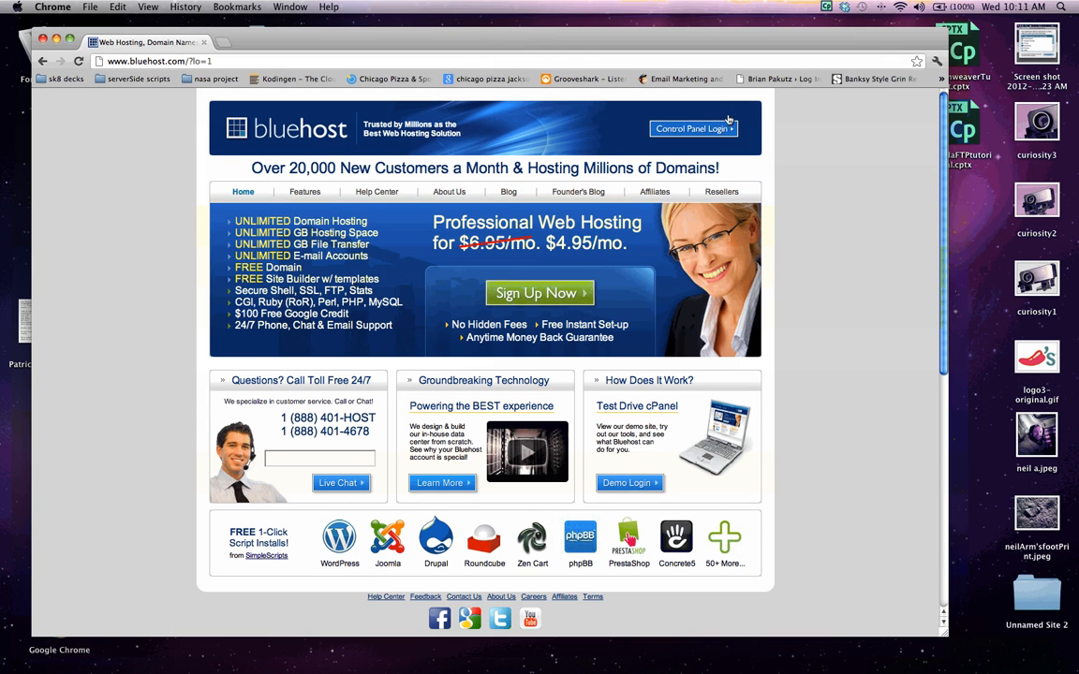
left_click(693, 128)
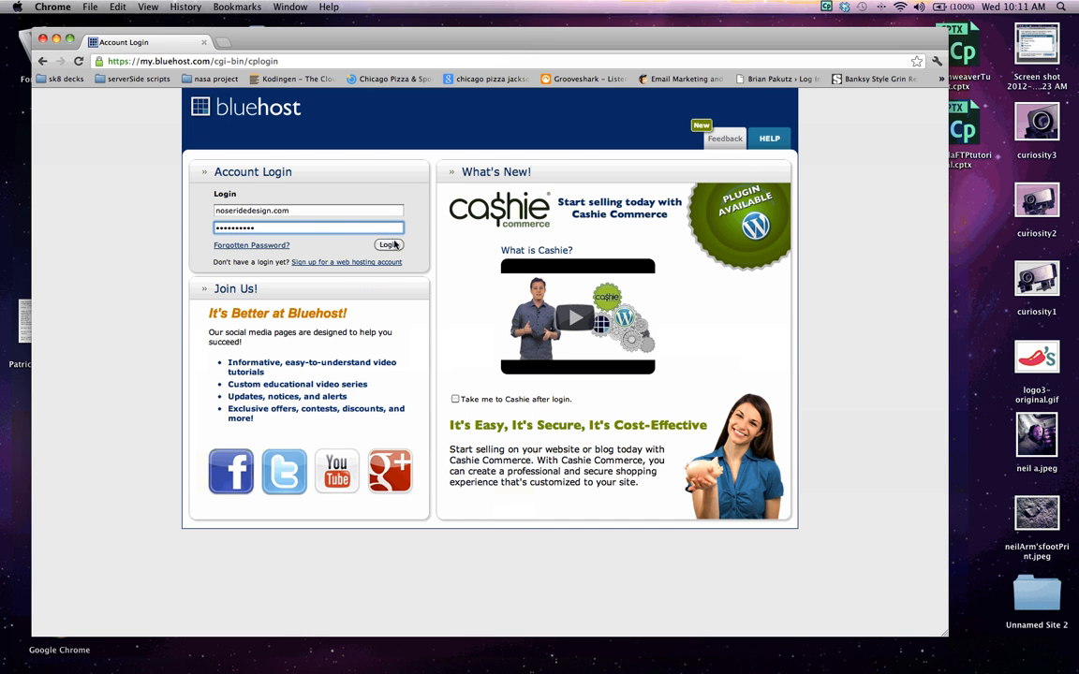
left_click(388, 244)
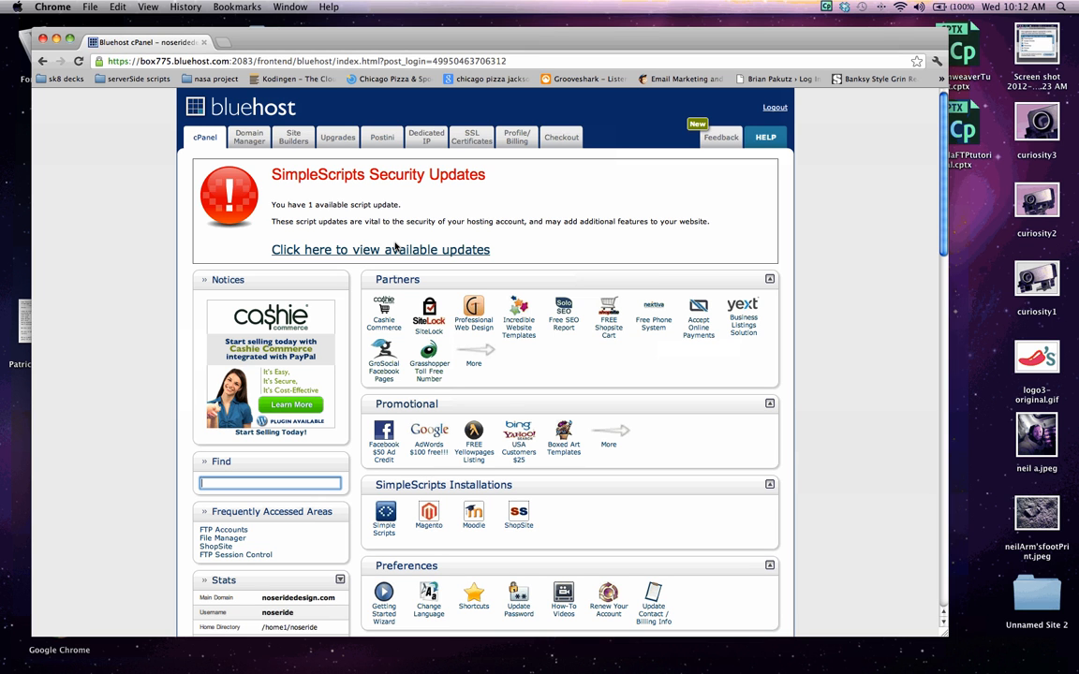
mouse_move(278, 246)
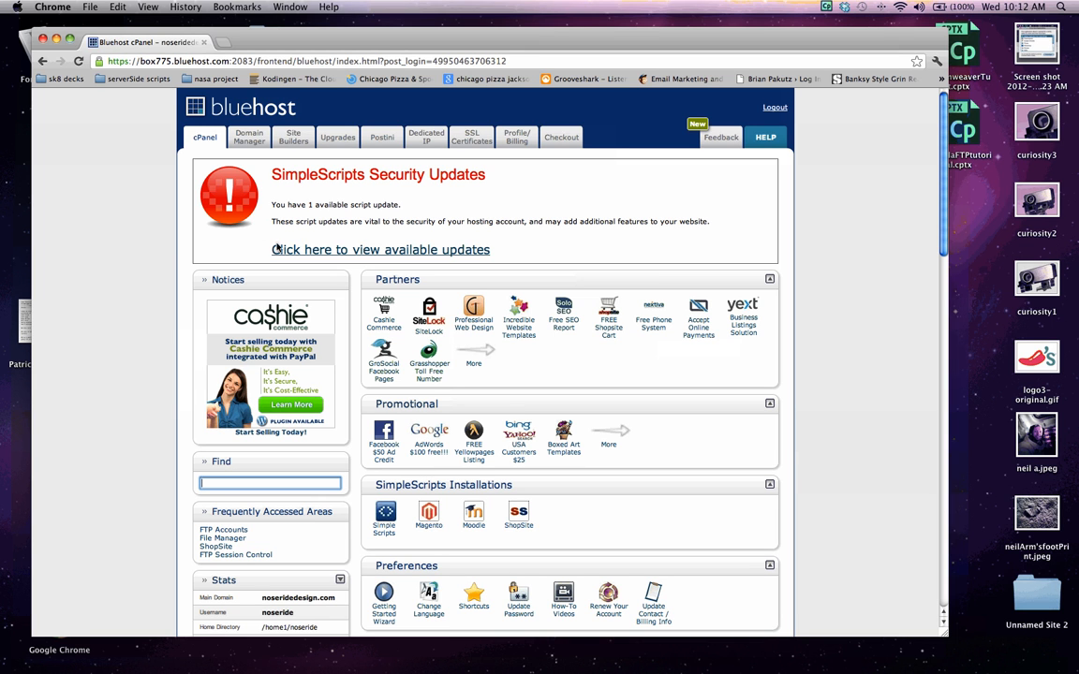
Scroll the cPanel home page down past Mail and Files to the Domains section
scroll("down", 3)
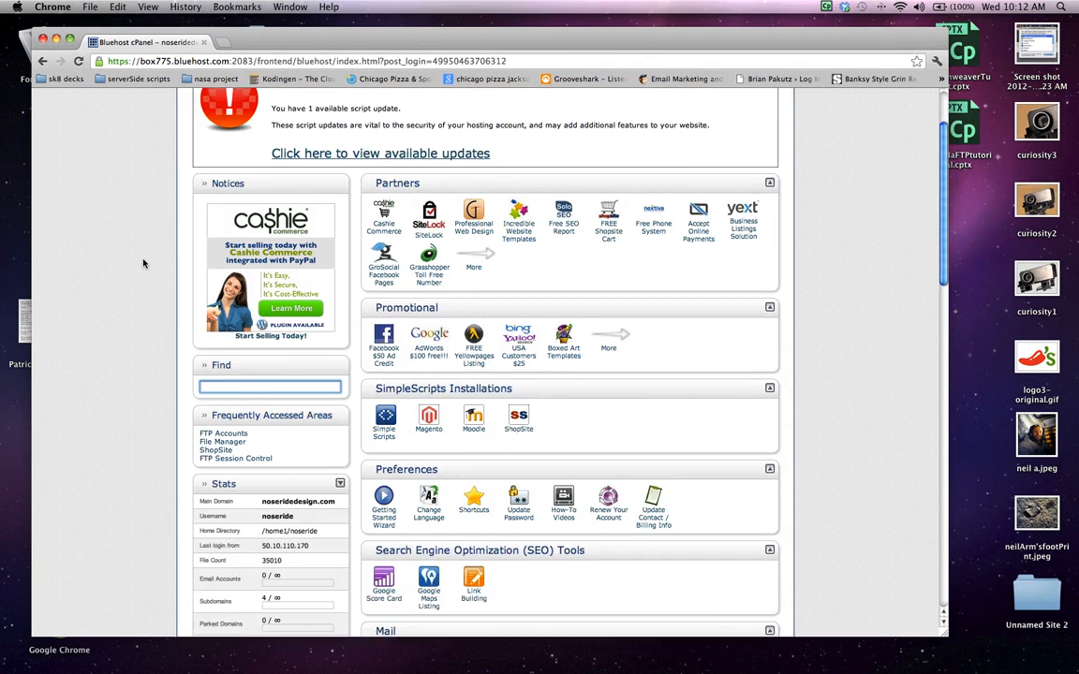
scroll("down", 3)
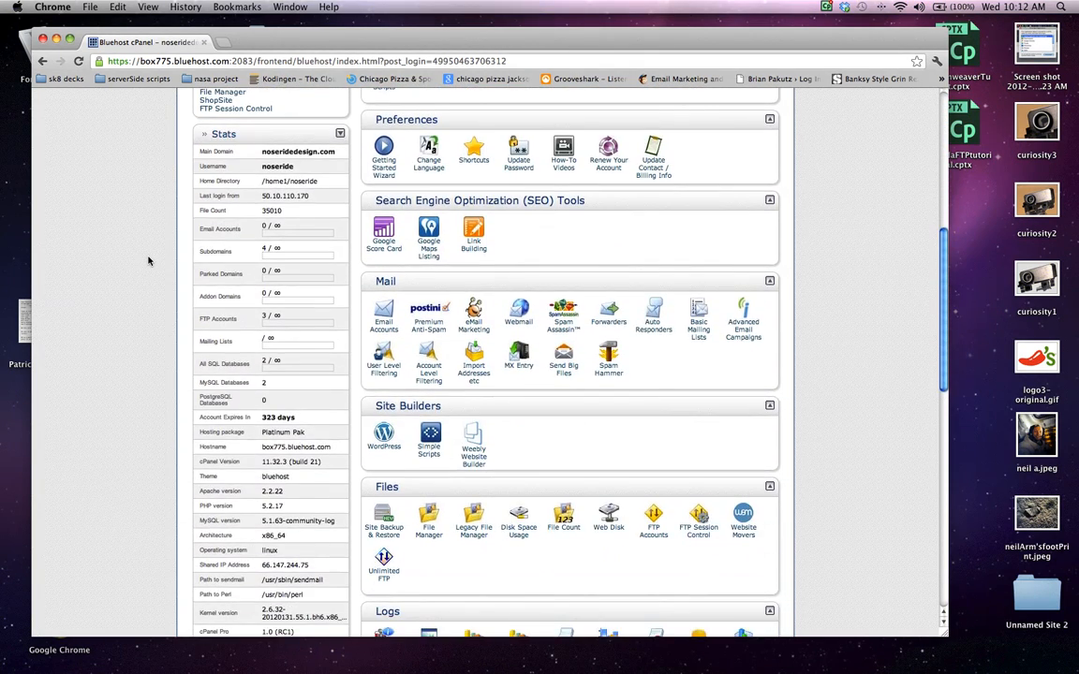
scroll("down", 3)
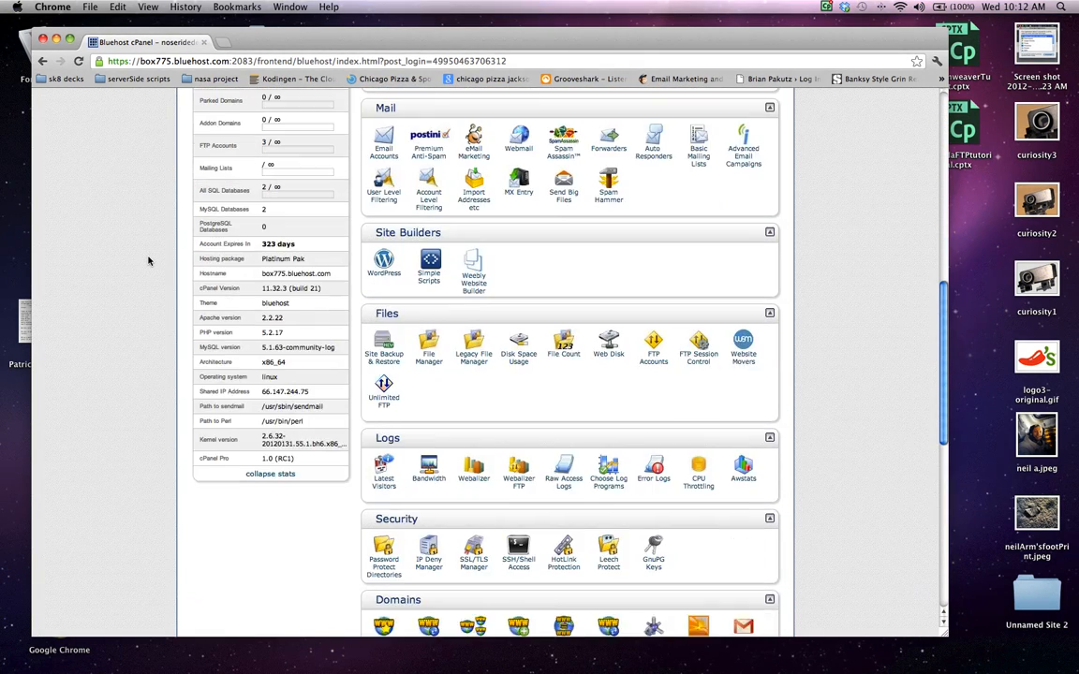
scroll("up", 3)
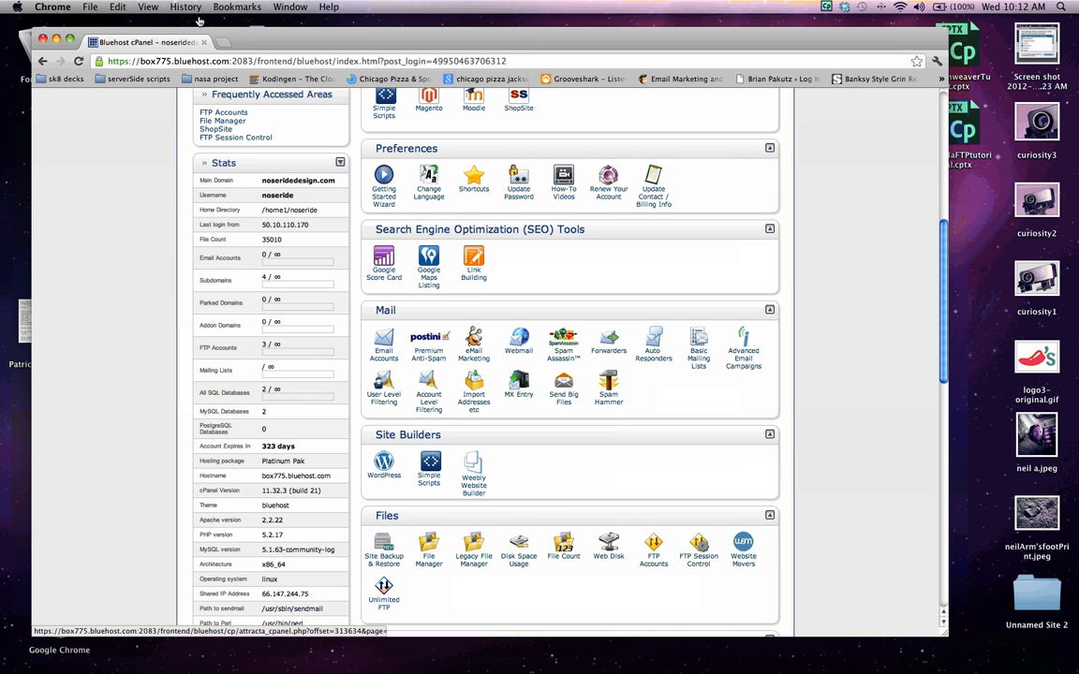
scroll("down", 3)
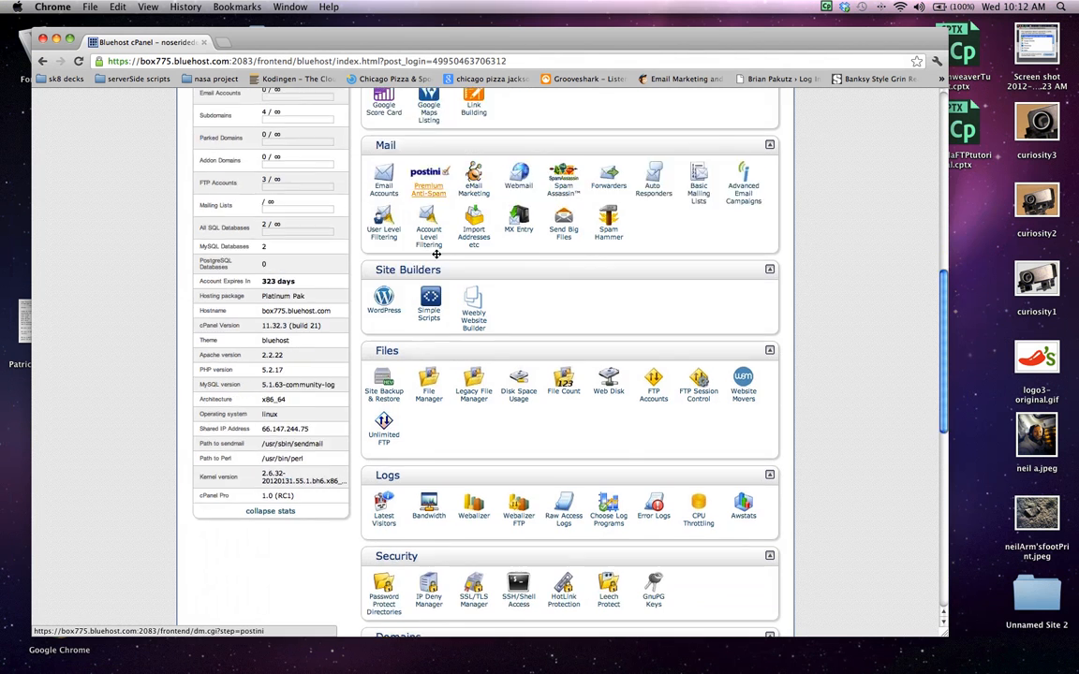
scroll("up", 3)
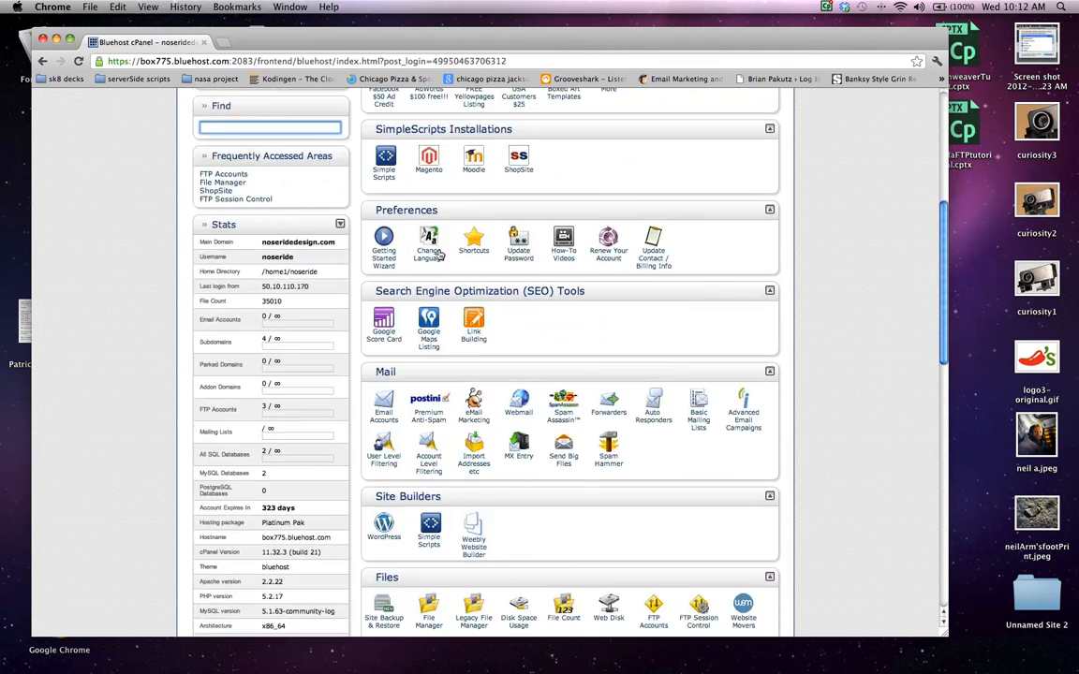
scroll("down", 3)
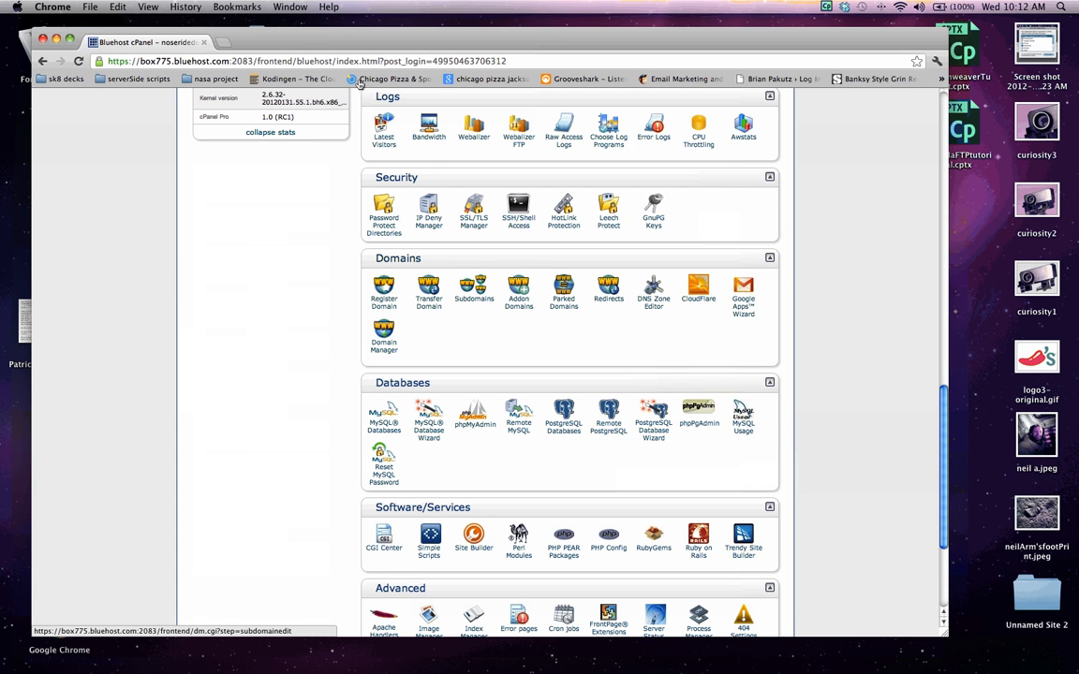
On the Subdomains page, create subdomain 'tutorial3' with the auto-filled tutorial3 document root
left_click(473, 290)
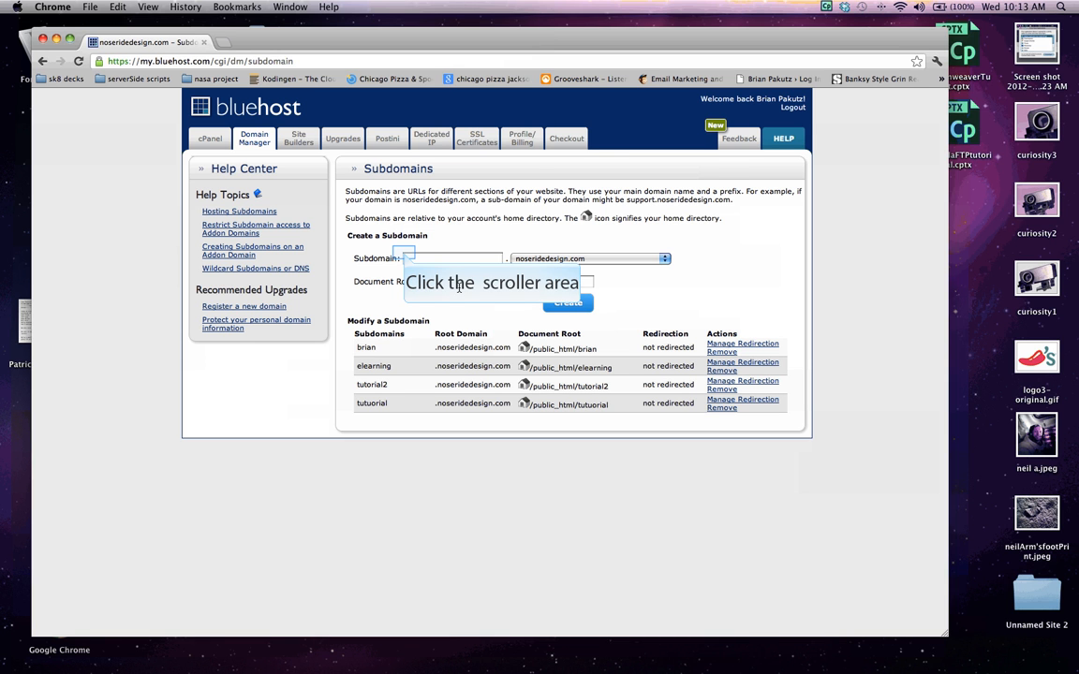
left_click(453, 258)
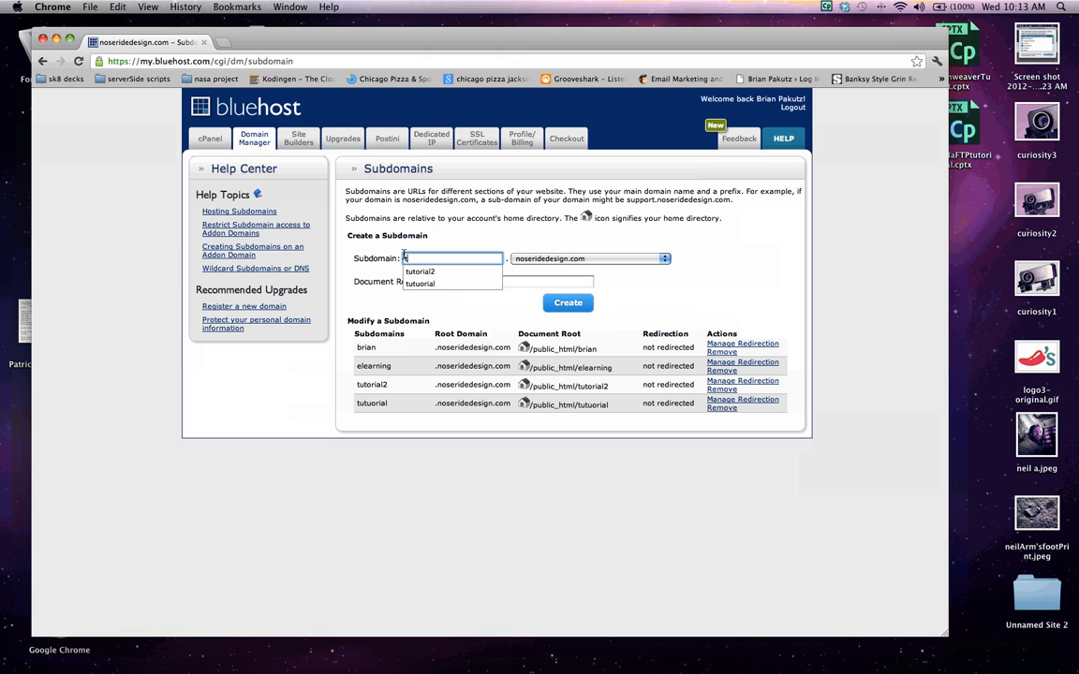
type("tutorial3")
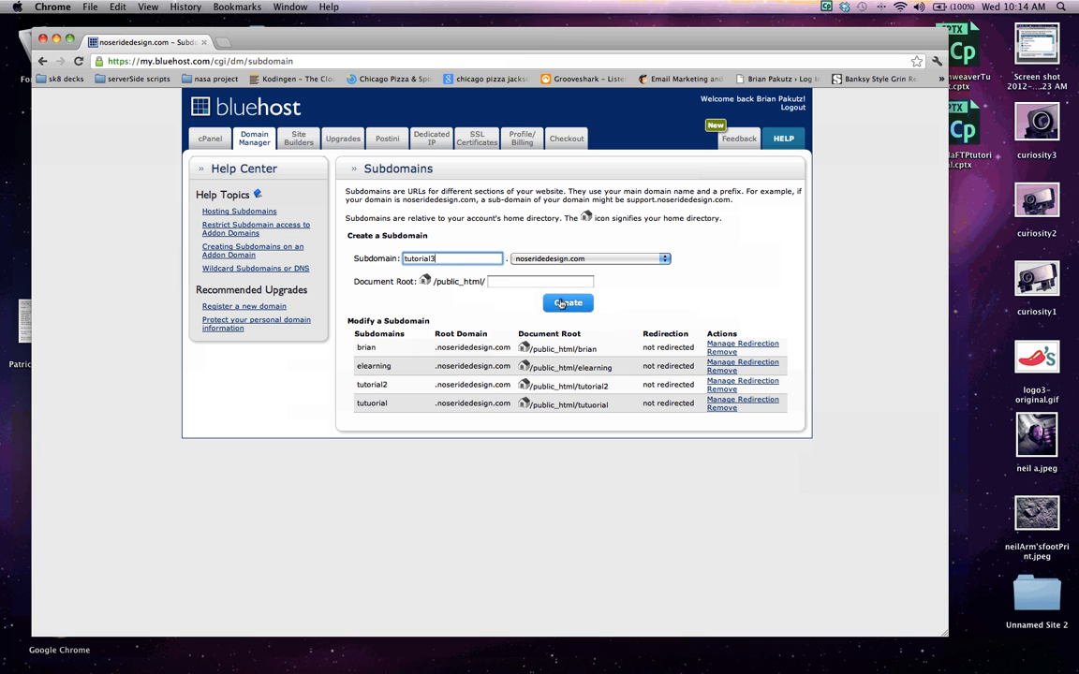
left_click(568, 302)
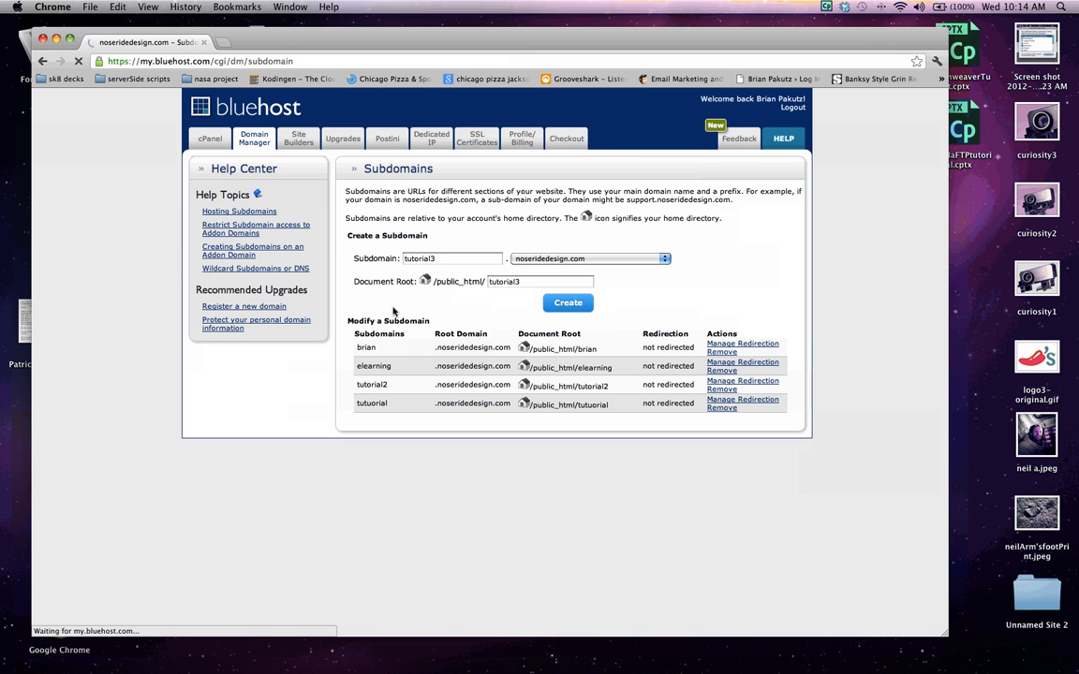
Acknowledge the 'tutorial3.noseridedesign.com has been created' message and go back to the subdomain list
left_click(567, 303)
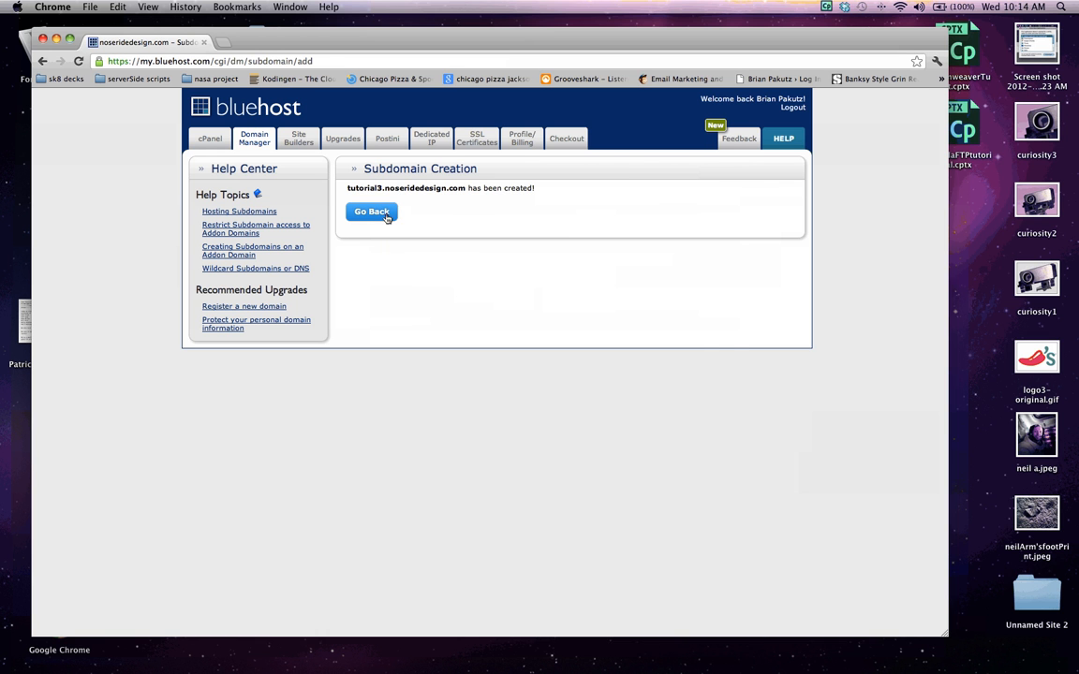
left_click(372, 211)
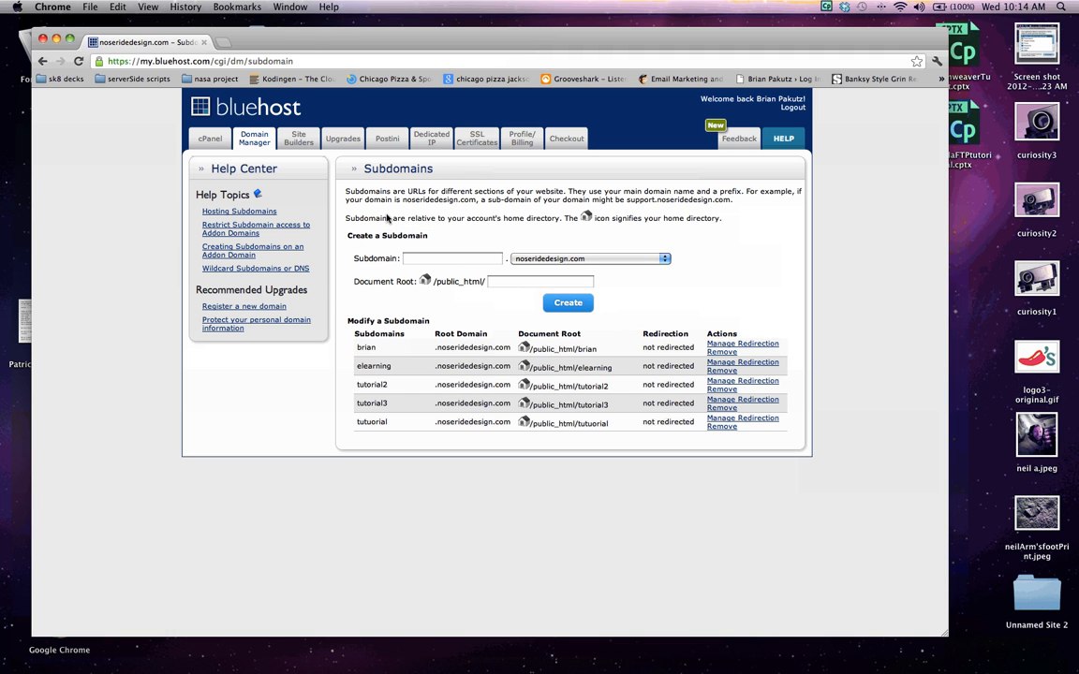
mouse_move(799, 317)
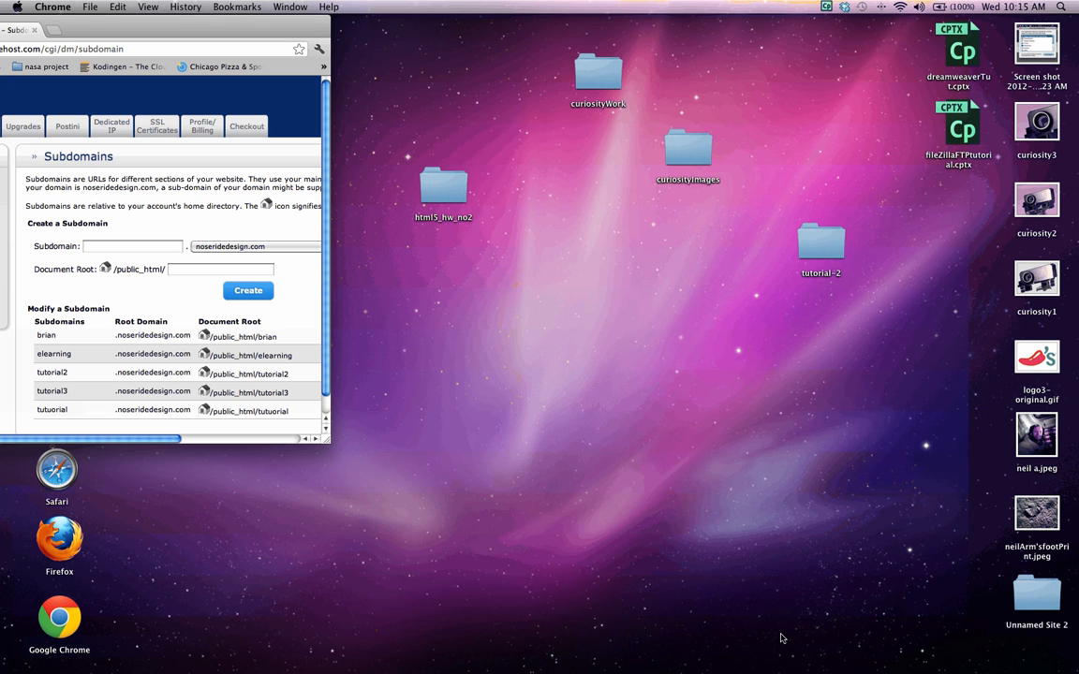
mouse_move(410, 309)
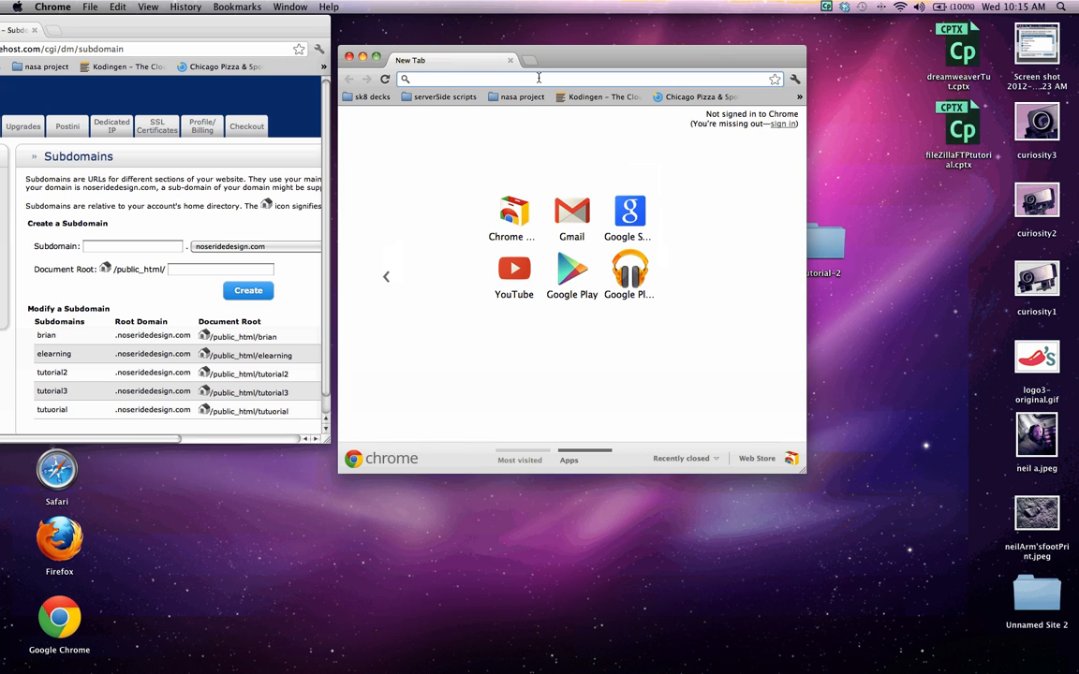
In a new Chrome window, enter tutorial3.noseridedesign.com in the address bar
type("tutorial2.noseridedesign.com")
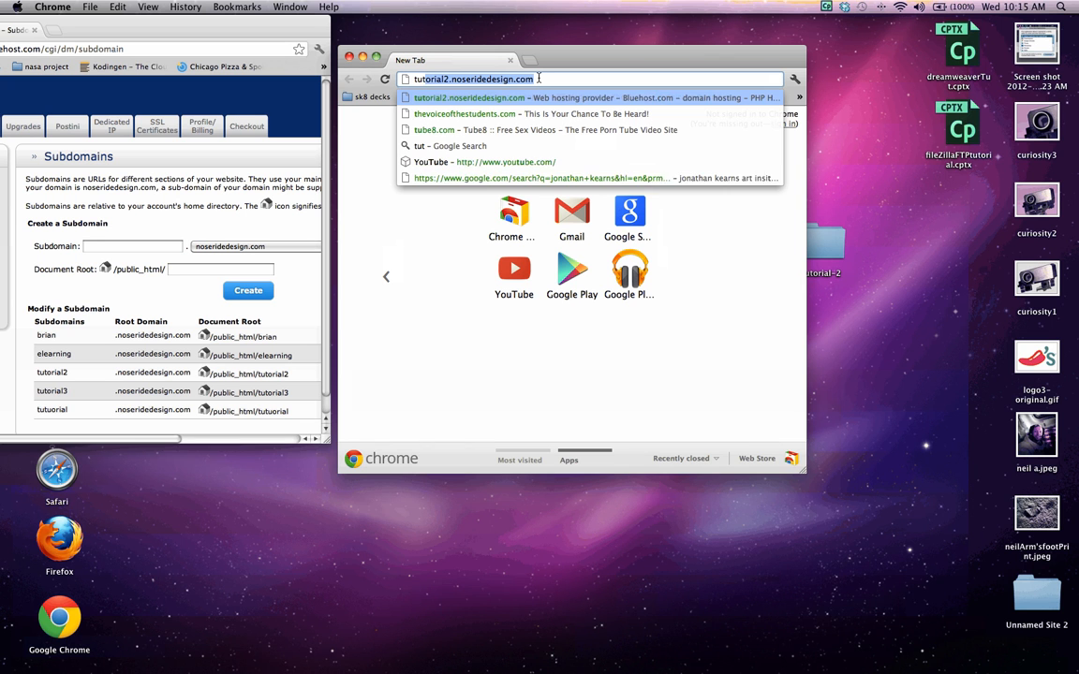
type("tutorial3")
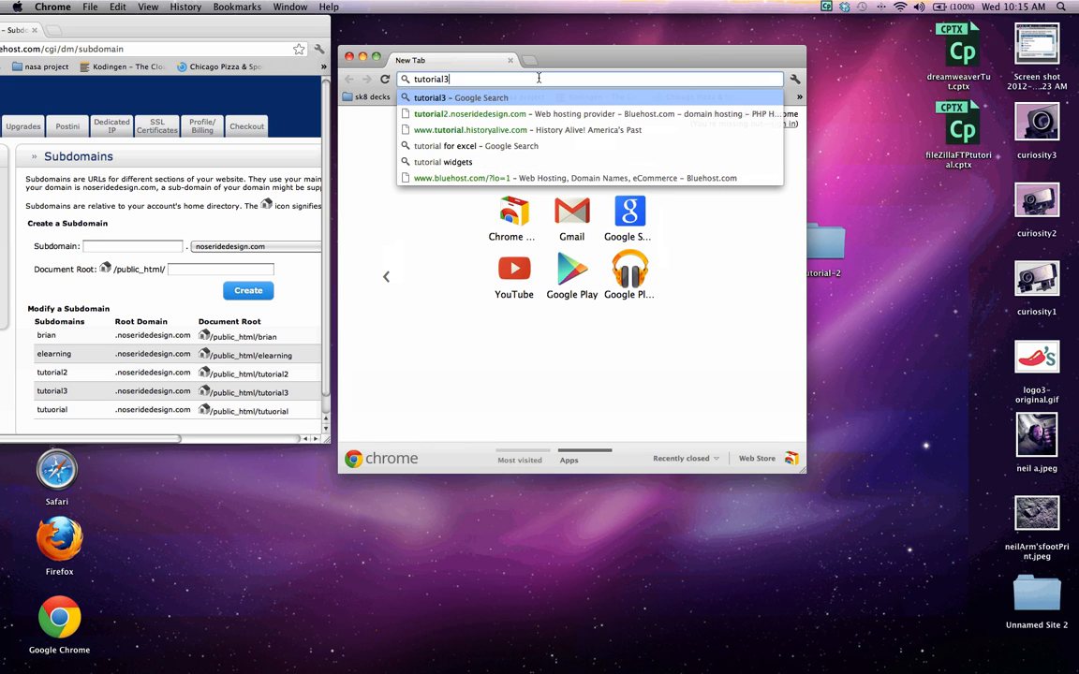
type(".noseridedesign.com")
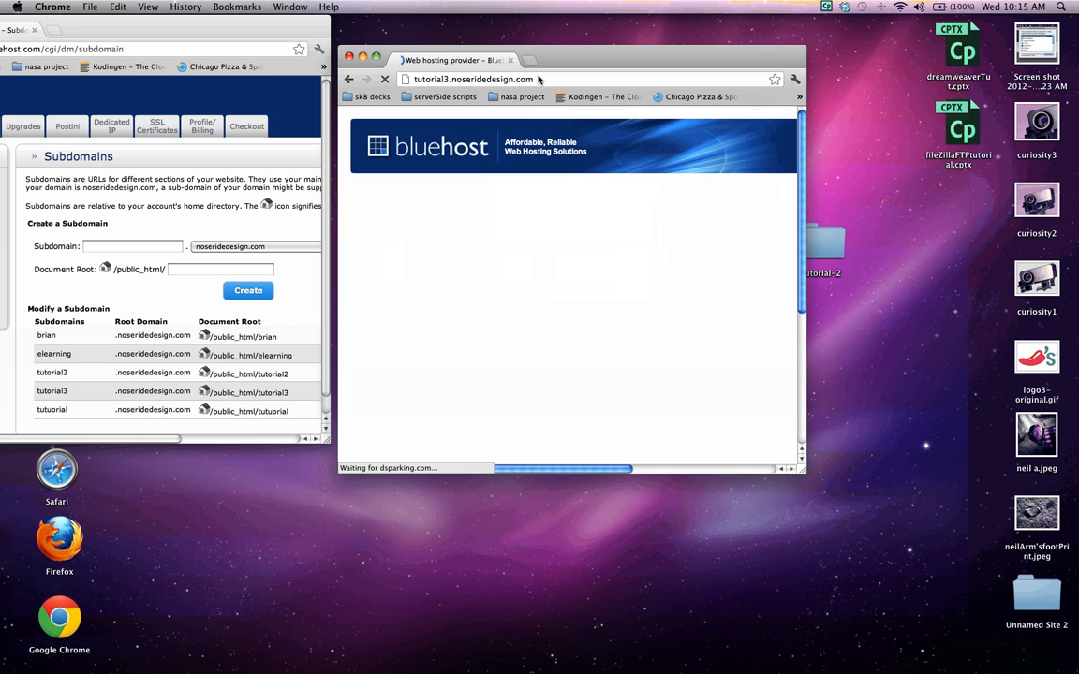
mouse_move(742, 190)
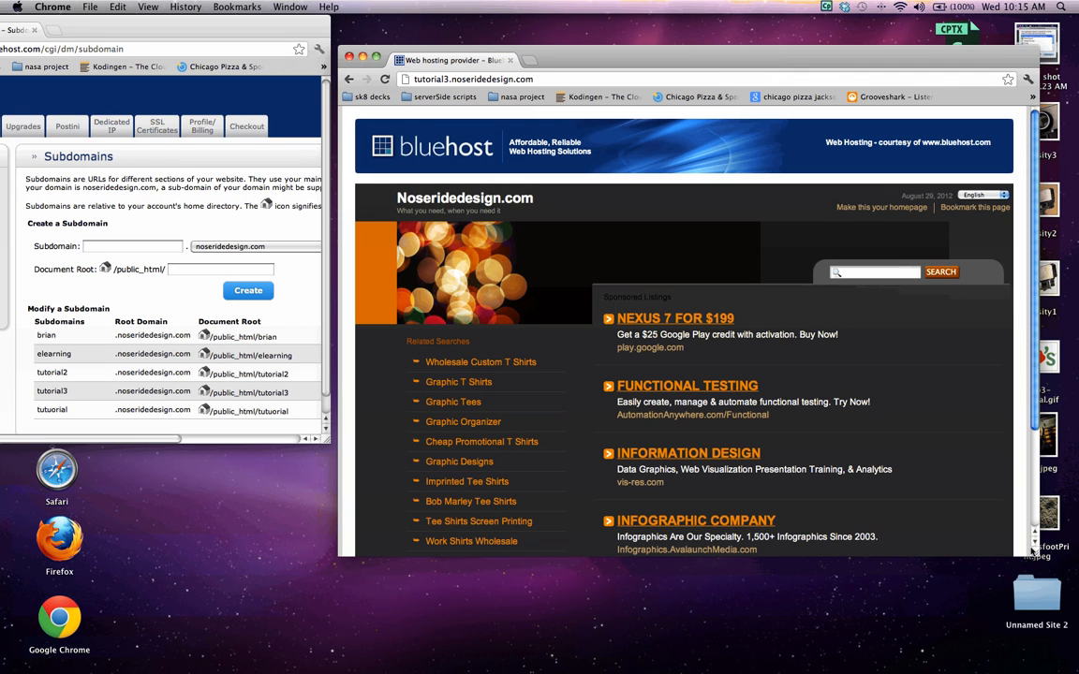
mouse_move(688, 485)
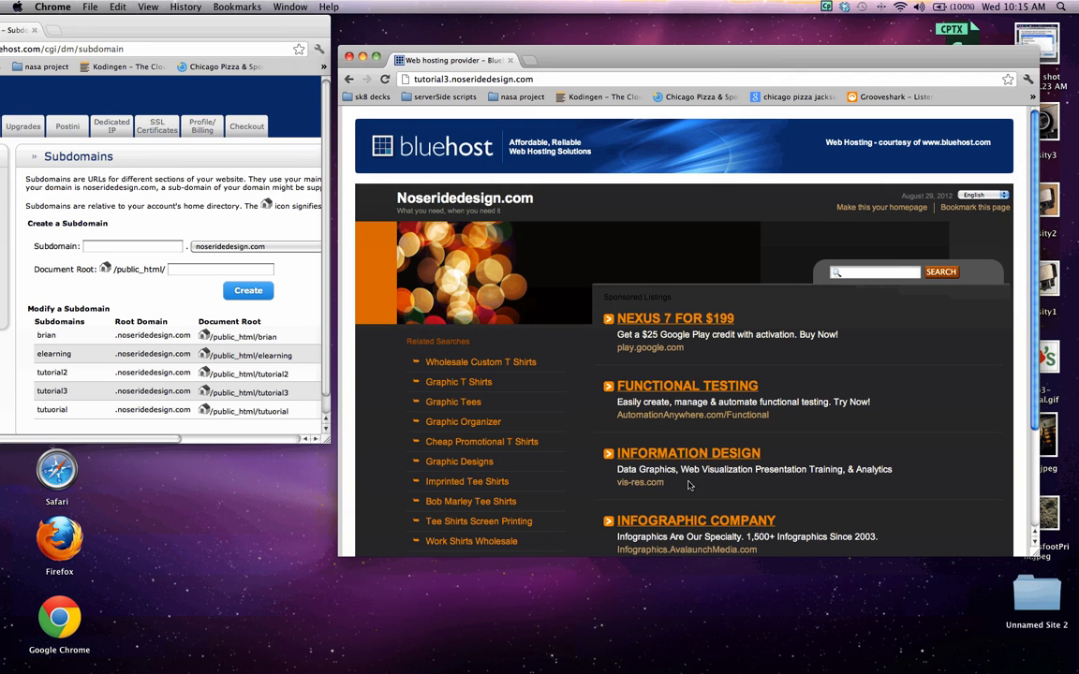
Scroll through the loaded Noseridedesign.com placeholder page at tutorial3.noseridedesign.com
scroll("down", 3)
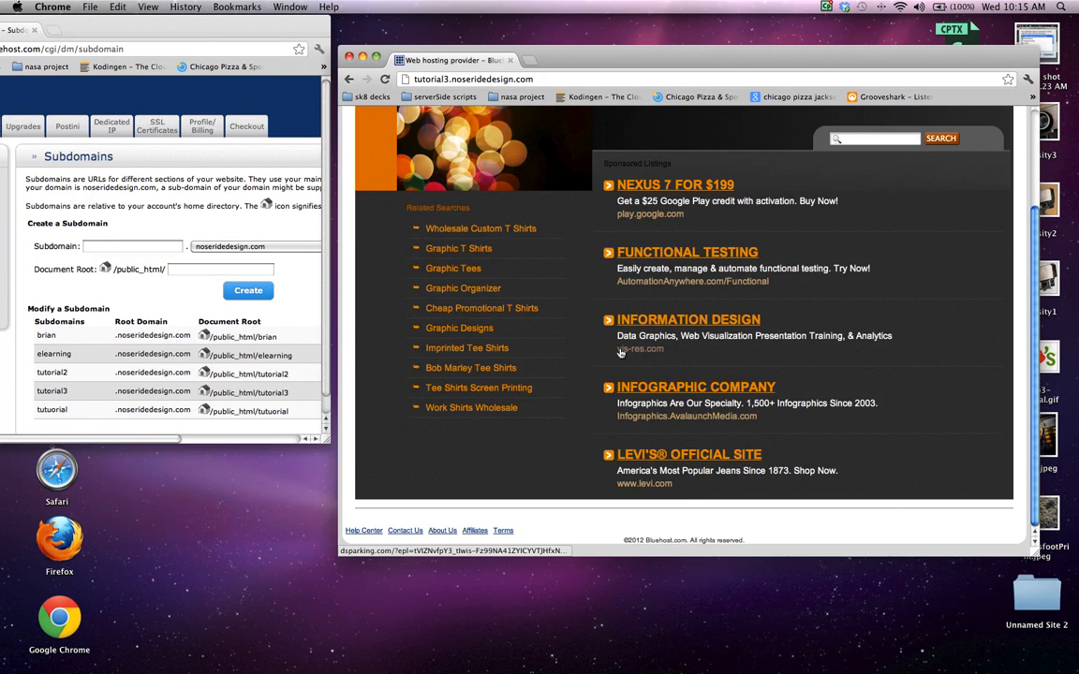
scroll("up", 3)
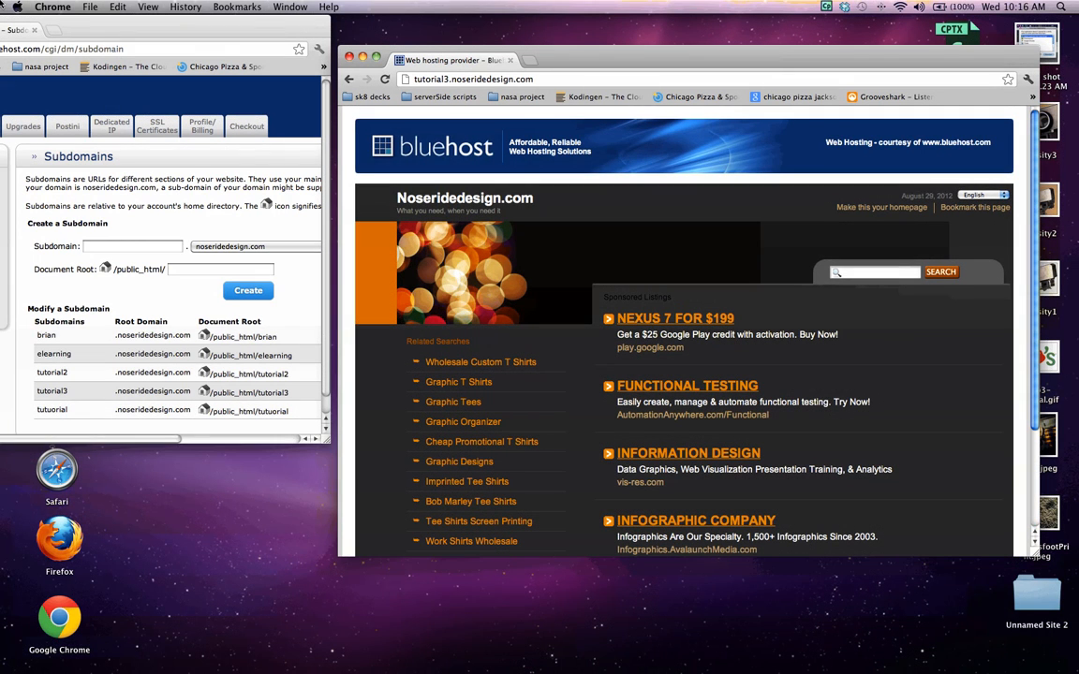